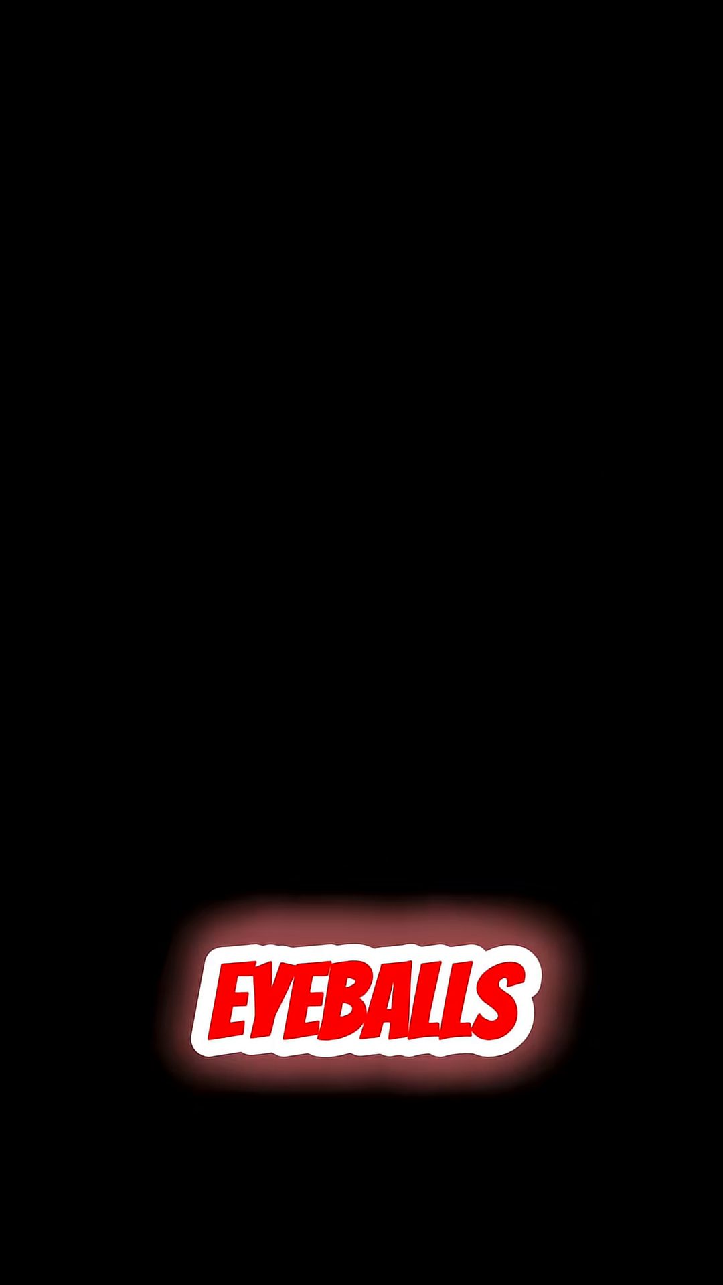
click(361, 1000)
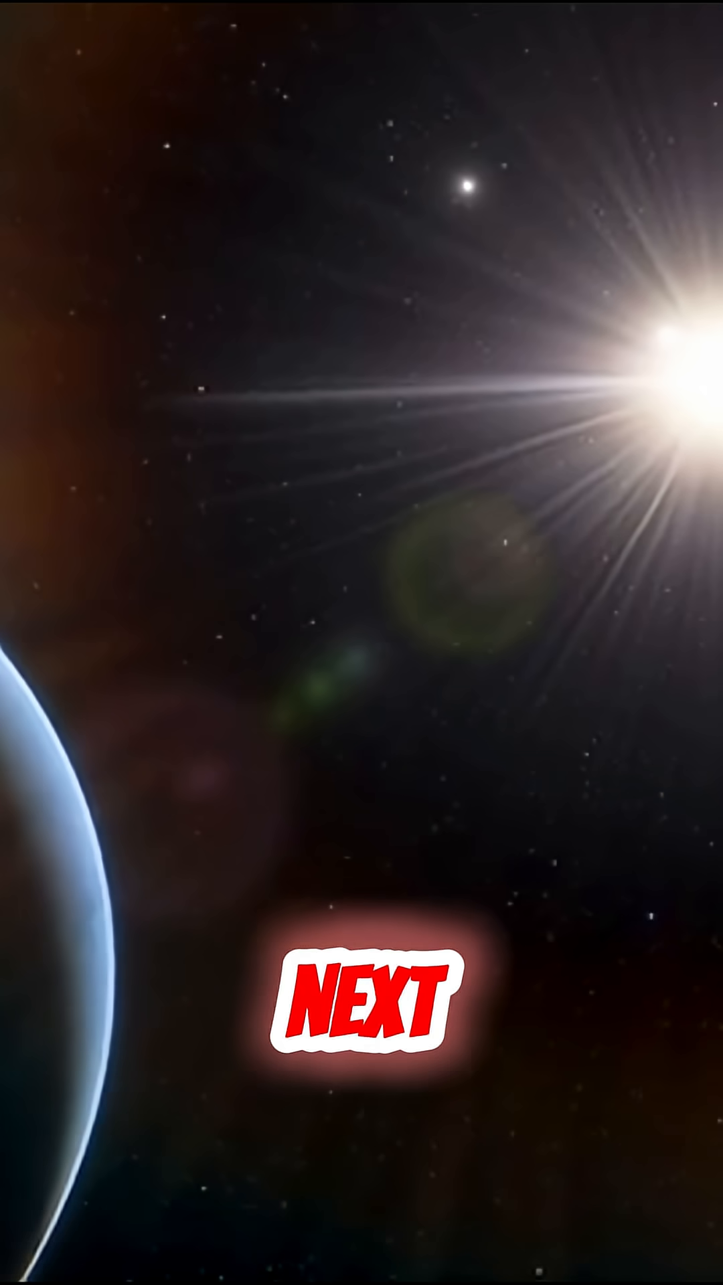